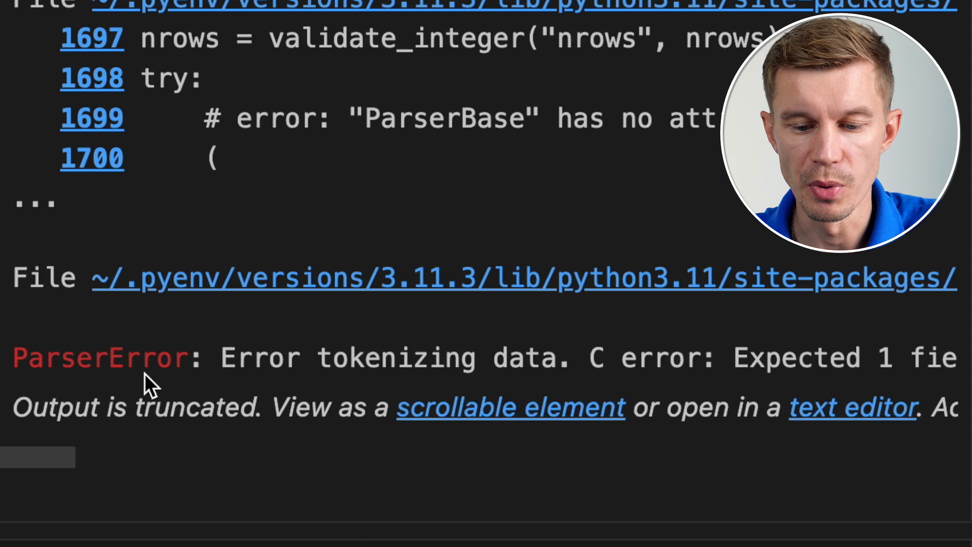
- Scroll through the ParserError output before editing the read_csv call
{"action": "scroll", "scroll_direction": "right", "scroll_amount": 3}
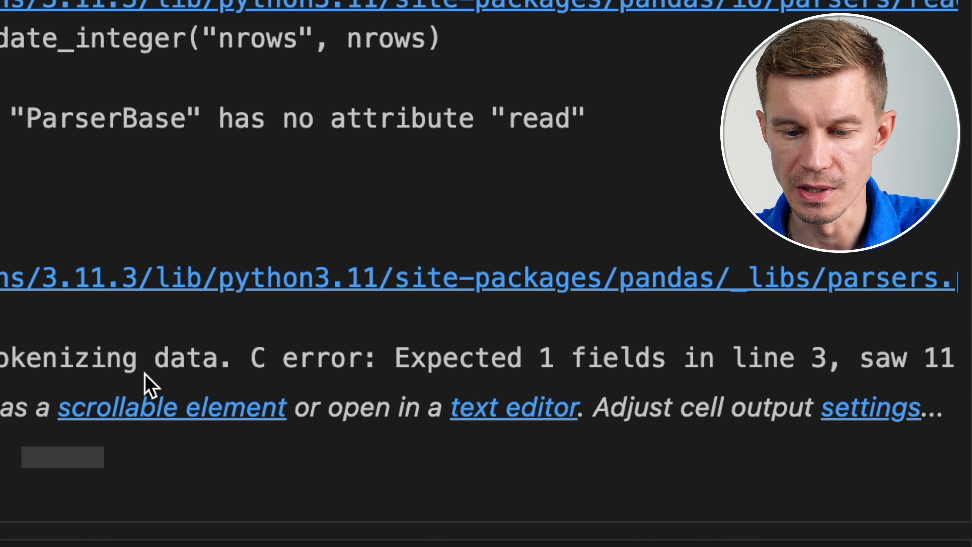
{"action": "scroll", "scroll_direction": "right", "scroll_amount": 3}
{"action": "type", "text": "df = pd.read_csv('data.csv', on_"}
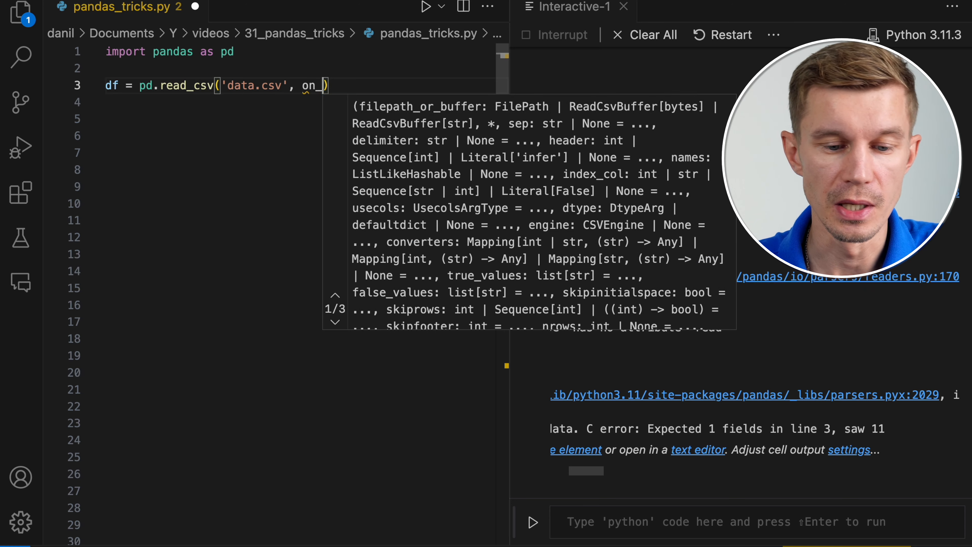
- Add on_bad_lines='skip' to read_csv so data.csv loads, then write df['Age'].max
{"action": "type", "text": "bad_l"}
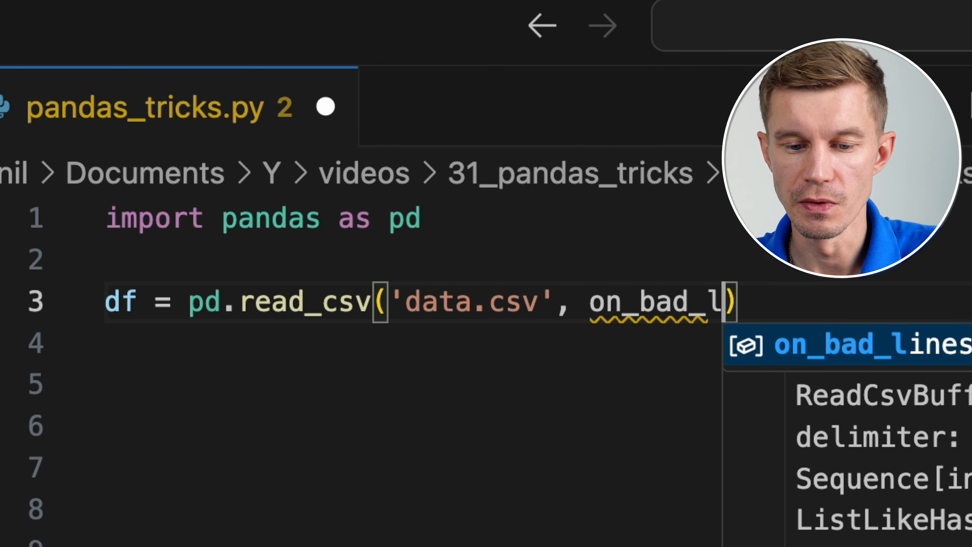
{"action": "type", "text": "ines = 'skip'"}
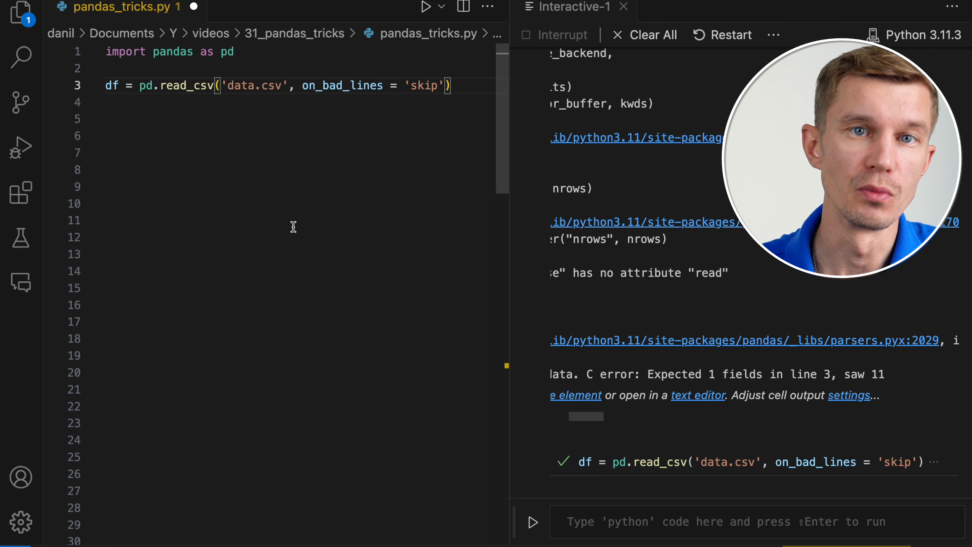
{"action": "type", "text": "df['Age'].max("}
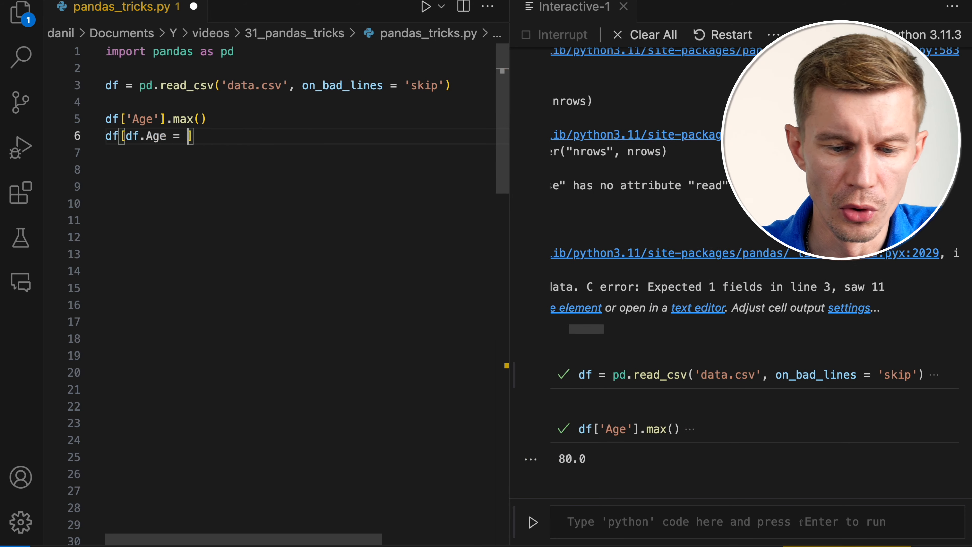
- Get the row index of the maximum Age with df[df['Age'] == df.Age.max()].index, returning 630
{"action": "type", "text": "df.Age.max()]"}
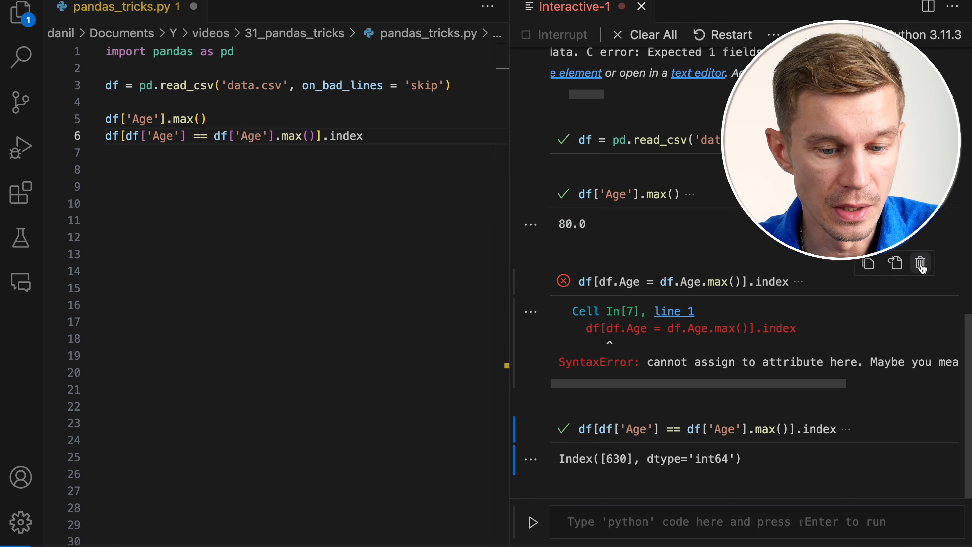
{"action": "type", "text": "df"}
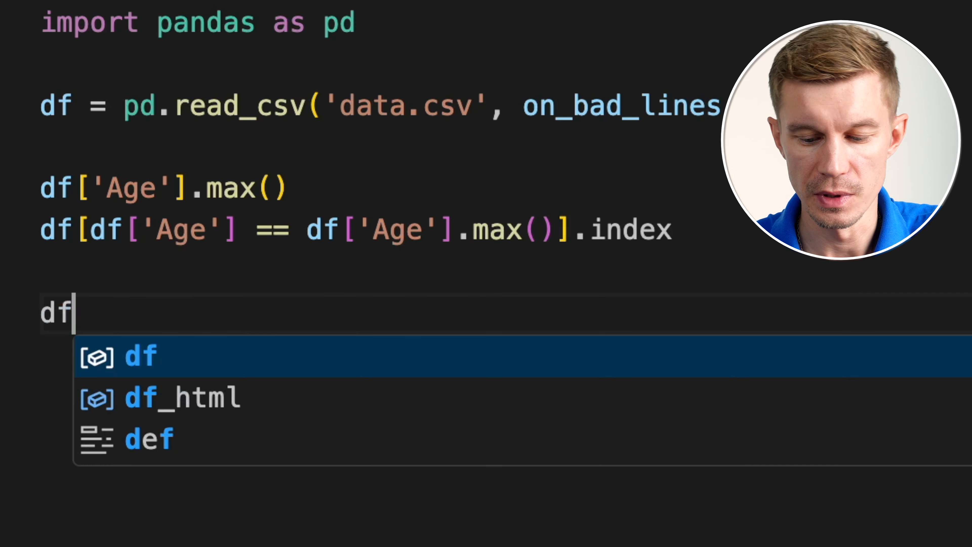
{"action": "type", "text": "['A'"}
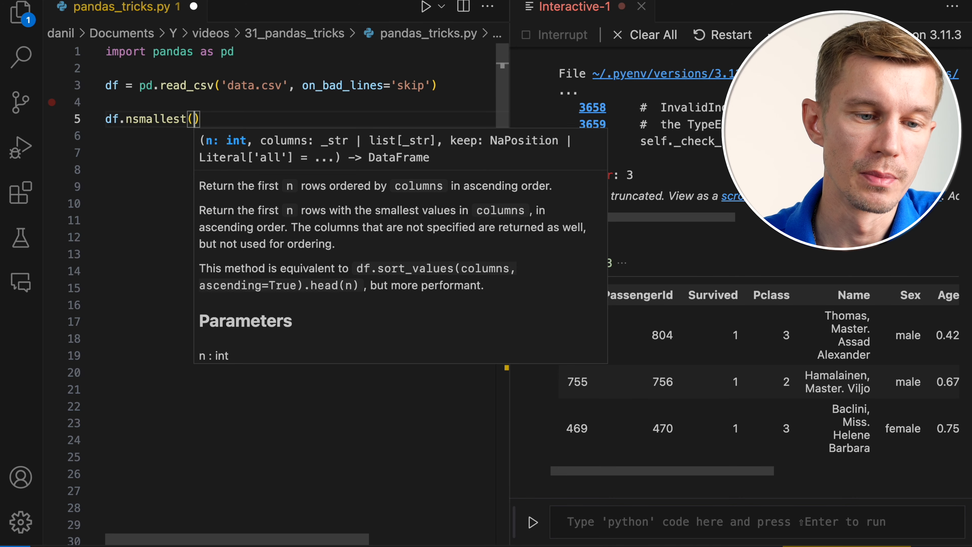
- Write and run df.nsmallest(3, 'Age'), then start reworking the copied line
{"action": "type", "text": "3"}
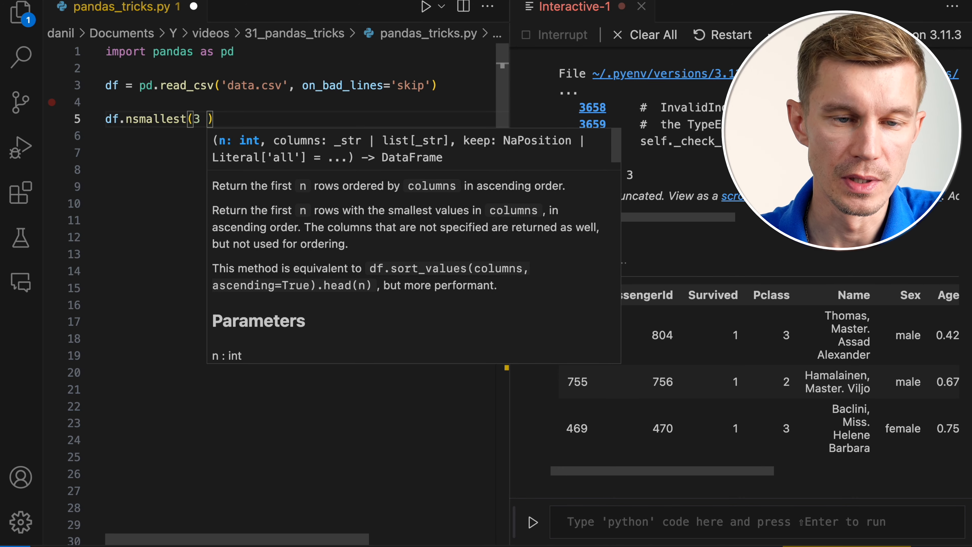
{"action": "key", "text": "Backspace"}
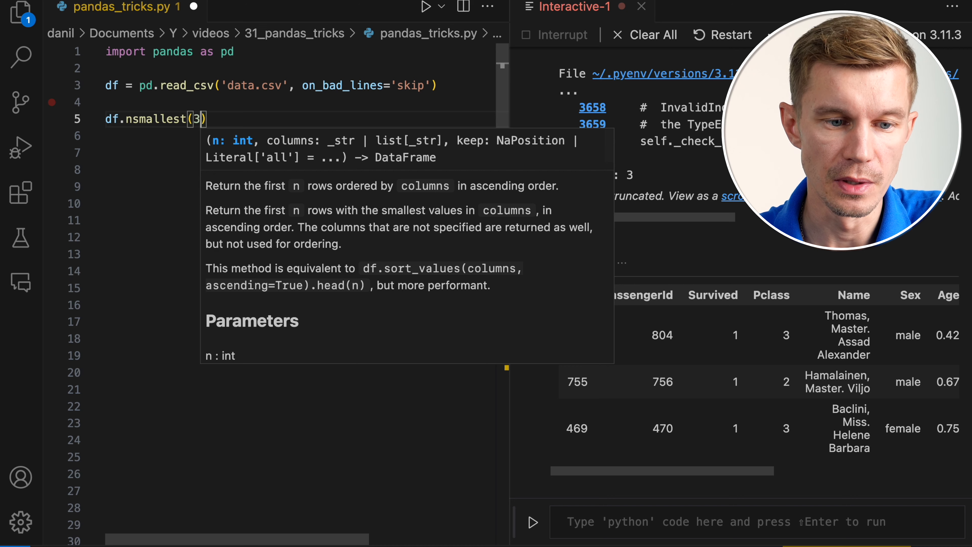
{"action": "type", "text": ", 'A'"}
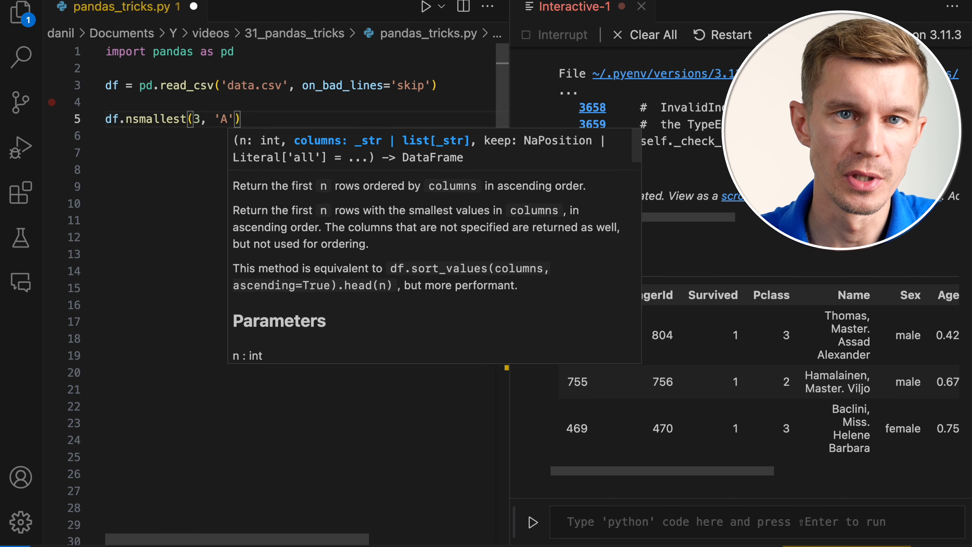
{"action": "type", "text": "ge"}
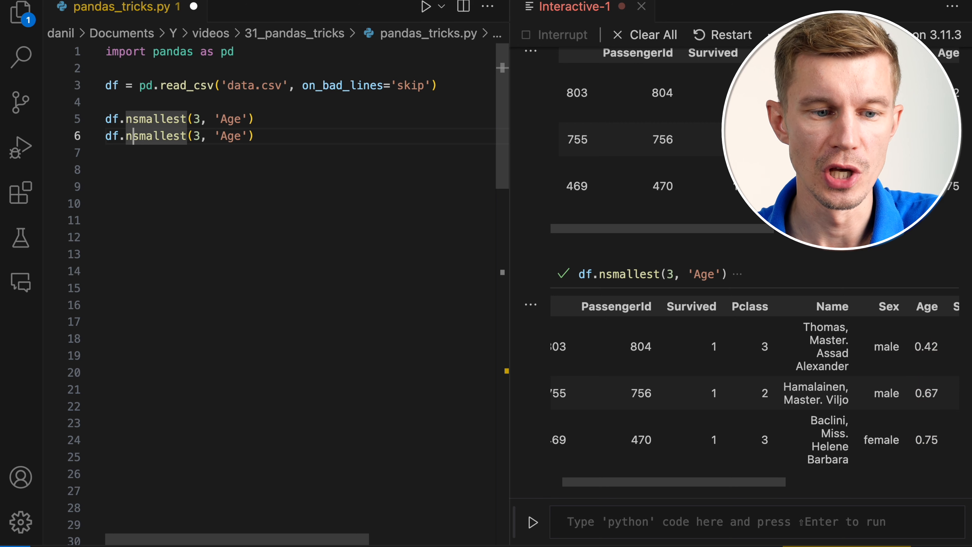
{"action": "type", "text": "nl"}
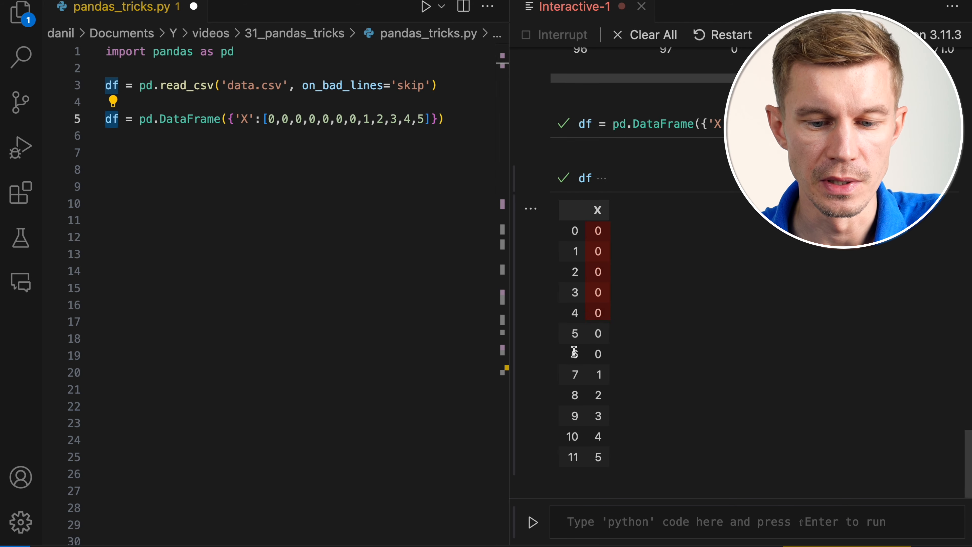
- Define mask = df['X'].ne(0) and filter with df[mask] to show rows 7–11
{"action": "type", "text": "df"}
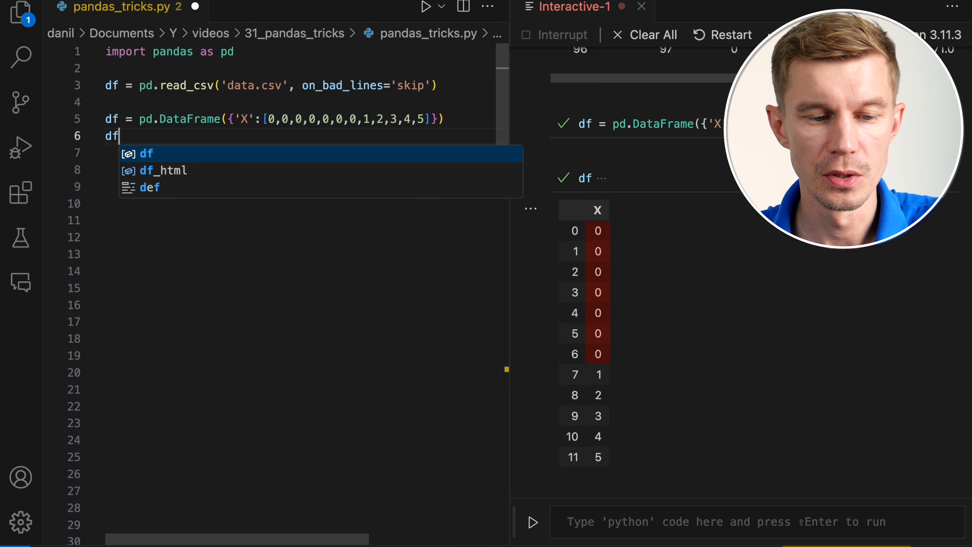
{"action": "type", "text": "["}
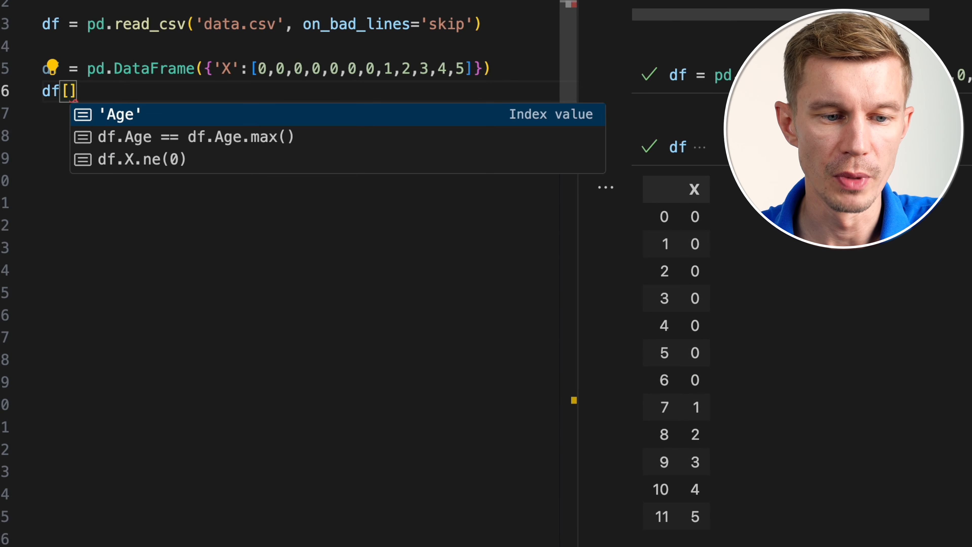
{"action": "type", "text": "'X'].n"}
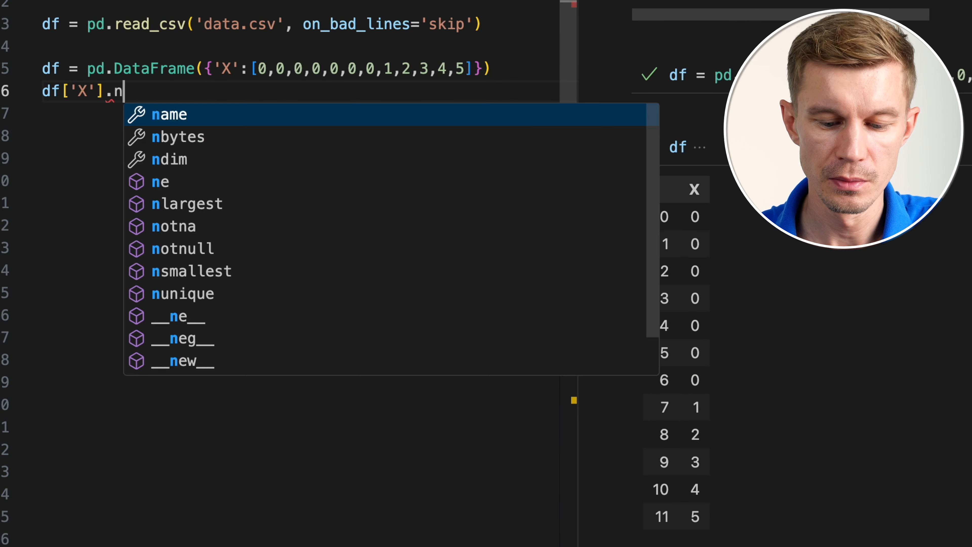
{"action": "type", "text": "e(0"}
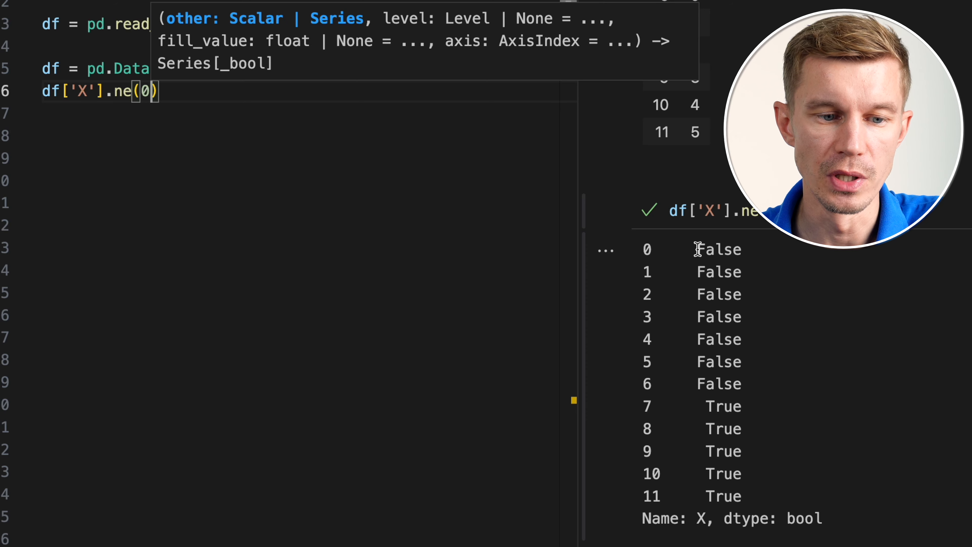
{"action": "type", "text": "mask"}
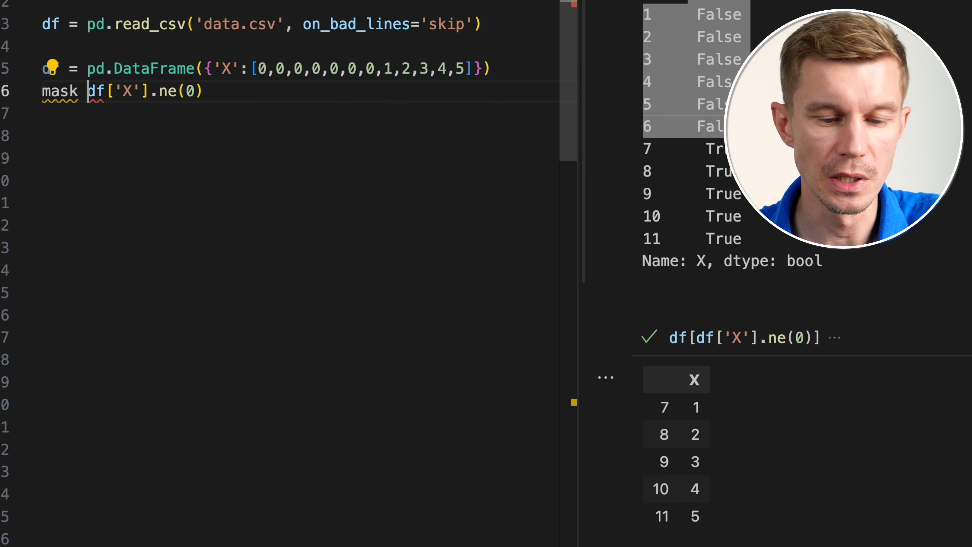
{"action": "type", "text": "df["}
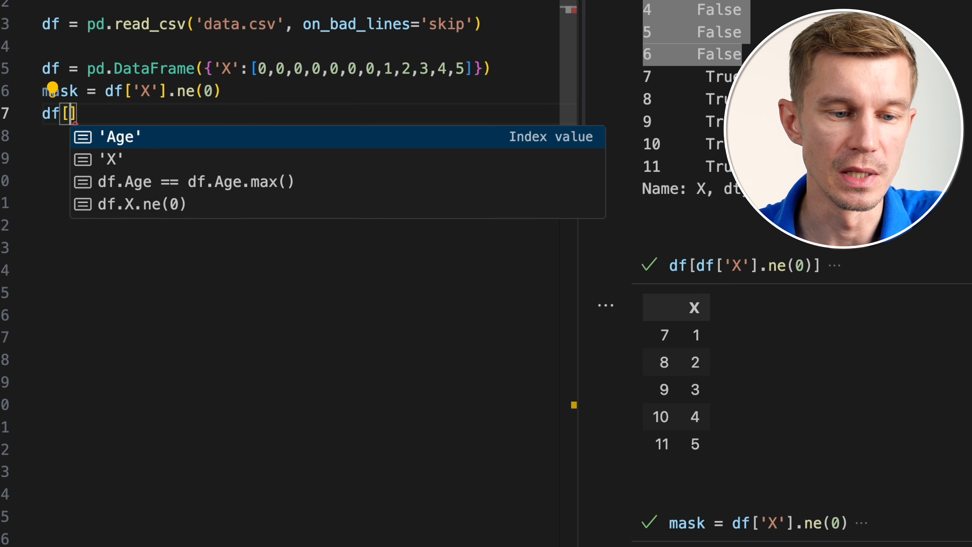
{"action": "type", "text": "mask"}
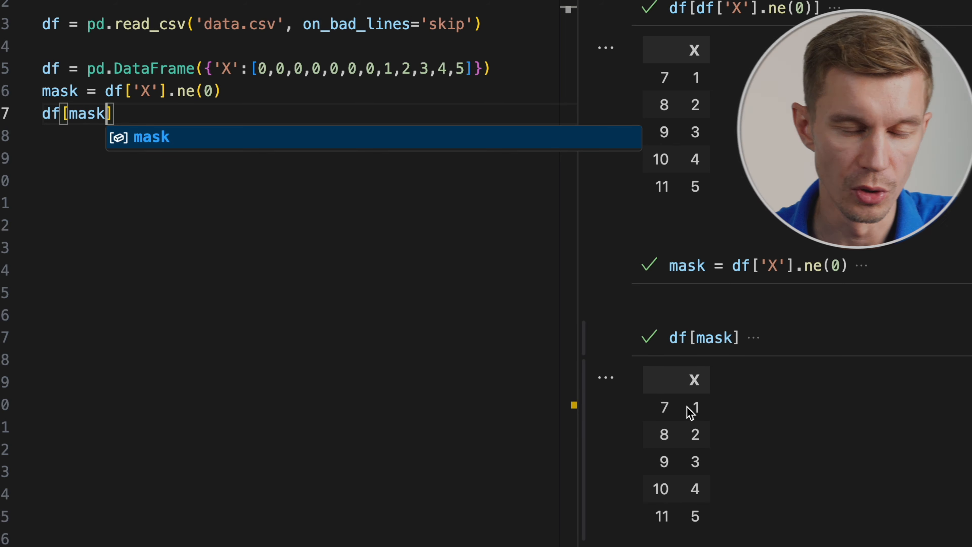
- Begin the import from sklearn.model_selection
{"action": "type", "text": "from sklearn.mod"}
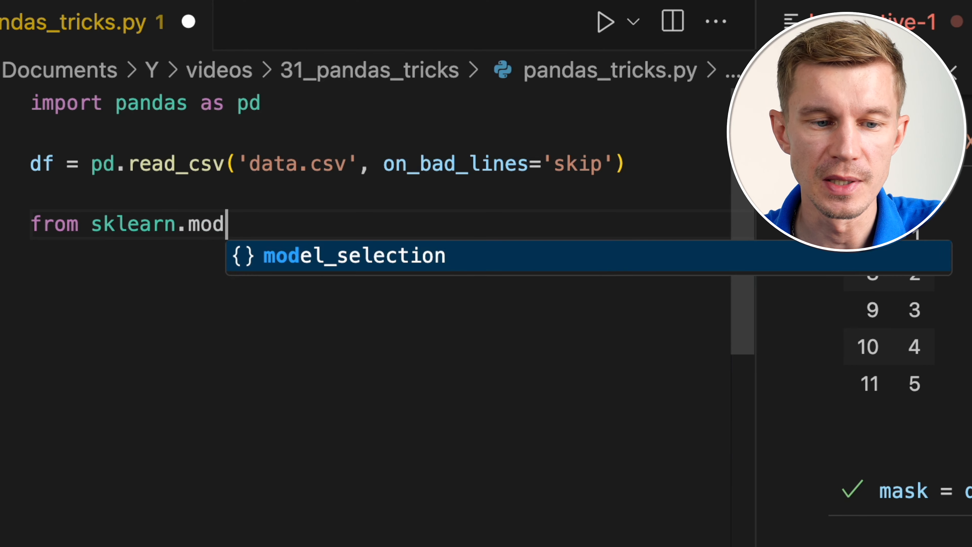
- Accept the model_selection suggestion to import train_test_split
{"action": "key", "text": "Tab"}
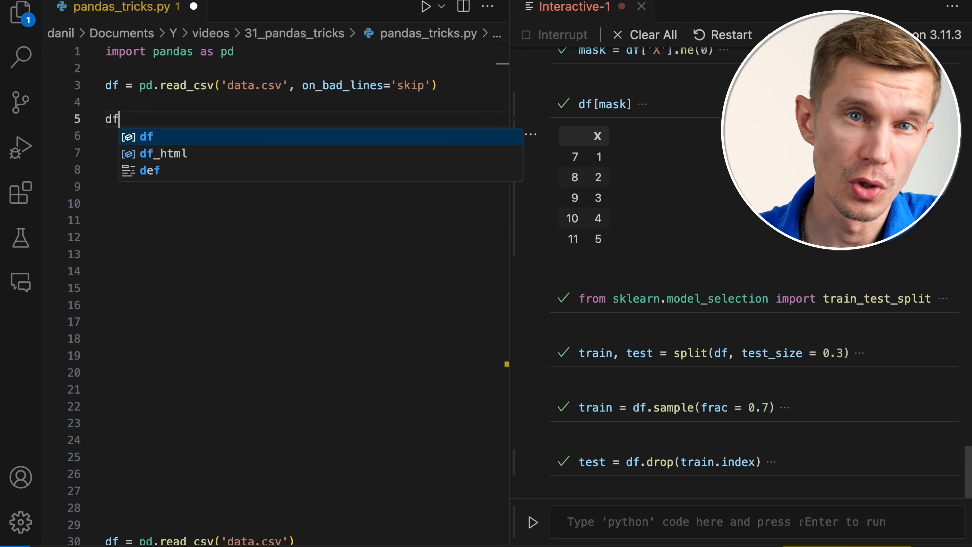
- Run df['Embarked'].value_counts() raw (S 644) and again with normalize=True
{"action": "type", "text": "['Embarke']"}
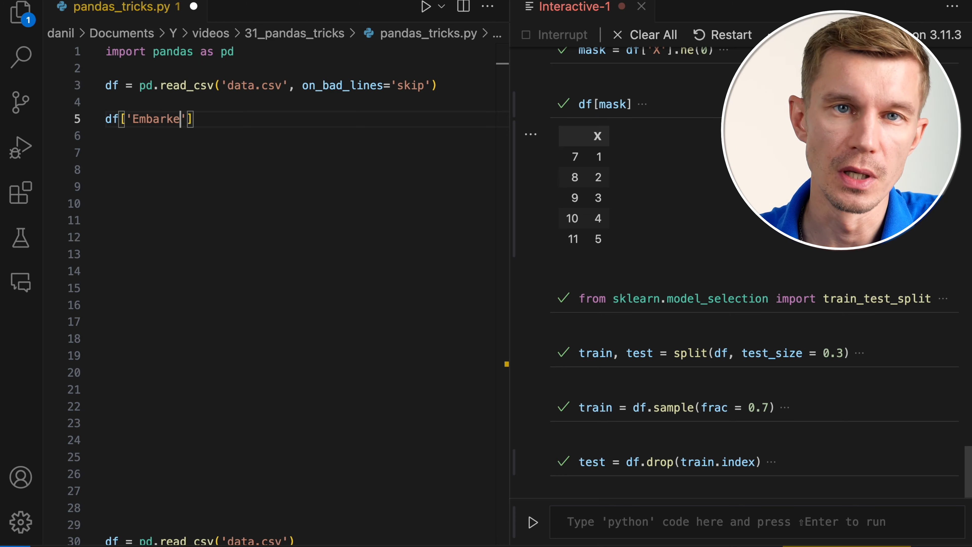
{"action": "type", "text": ".value_count"}
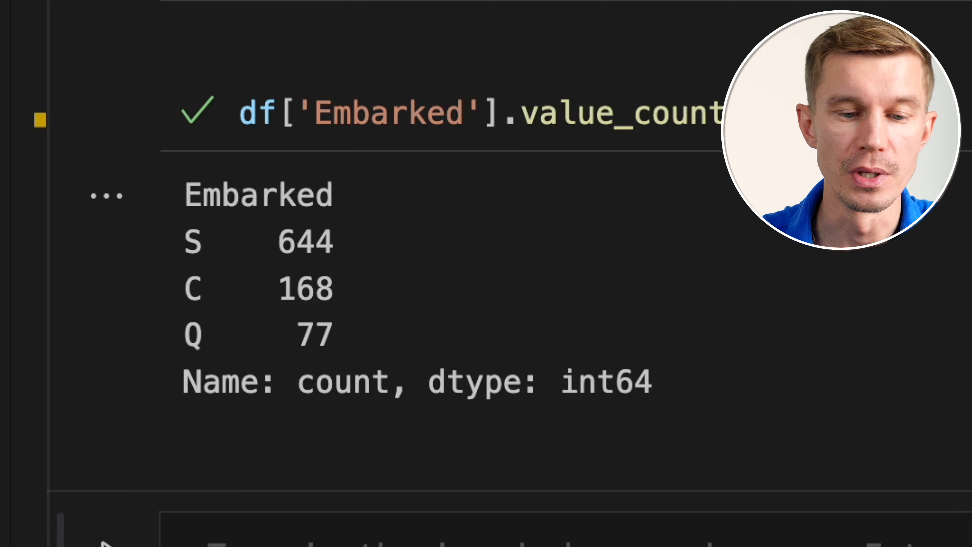
{"action": "type", "text": "(normalize=True"}
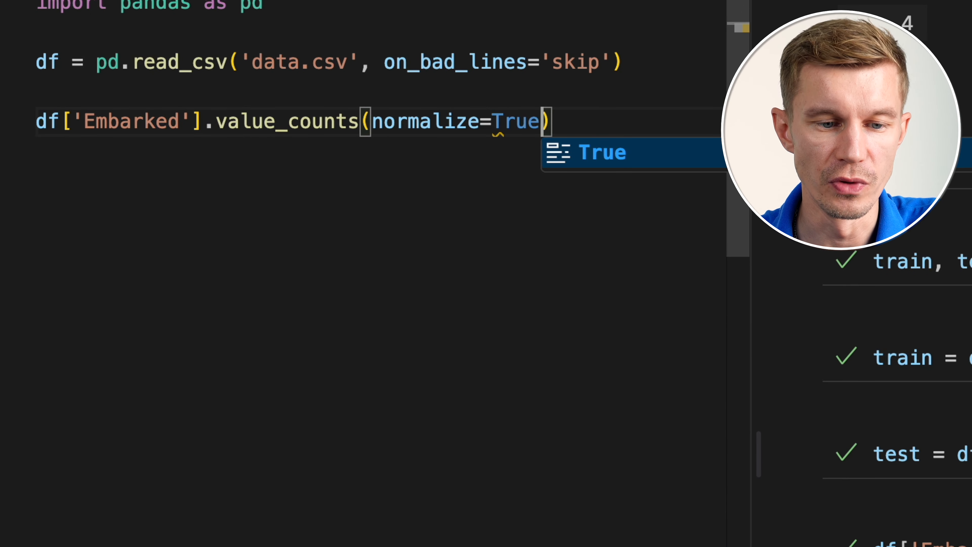
{"action": "key", "text": "Enter"}
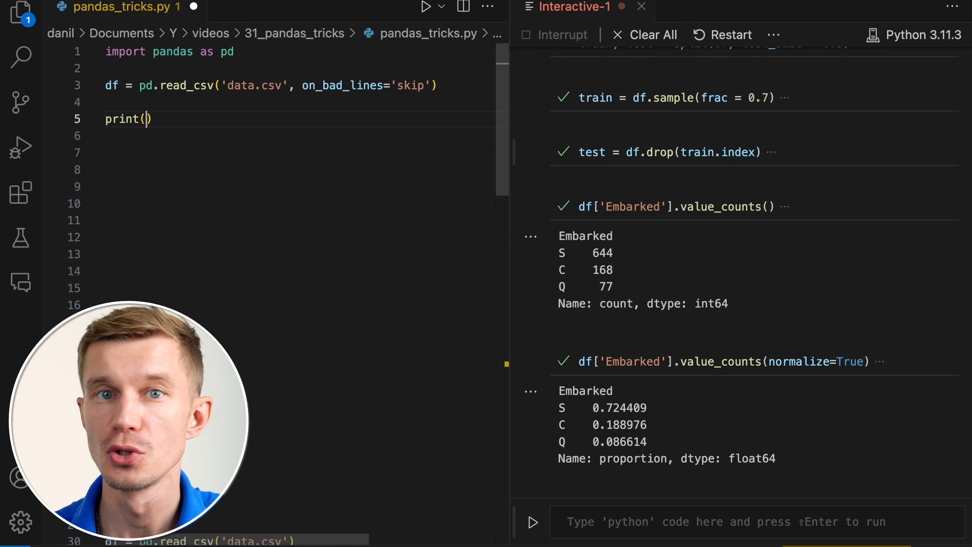
- Write print(df.to_markdown()) to print the DataFrame as a Markdown table
{"action": "type", "text": "df.to_mar"}
{"action": "type", "text": "import lxml"}
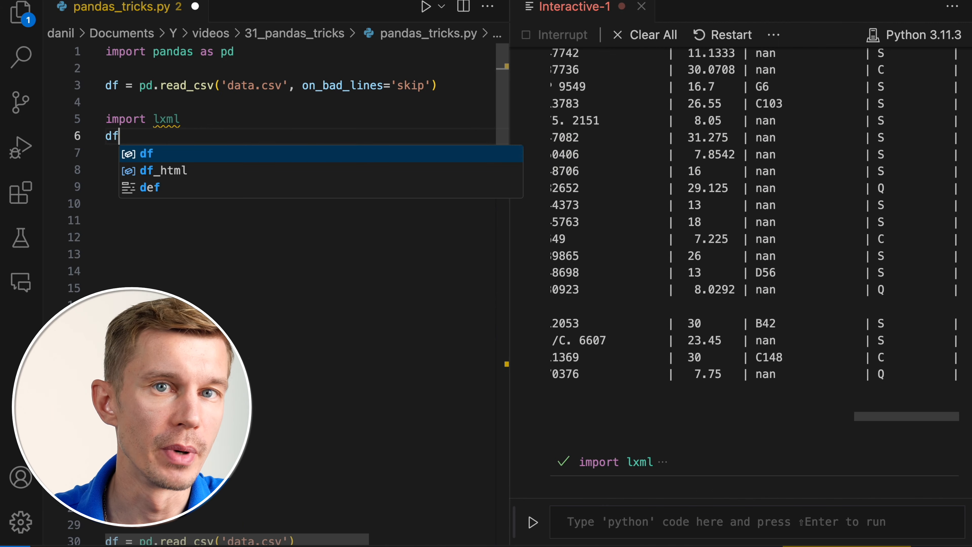
- Write df_html = df.to_html() and a with open block saving Desktop/analysis.html
{"action": "type", "text": "_html = df.to_htm"}
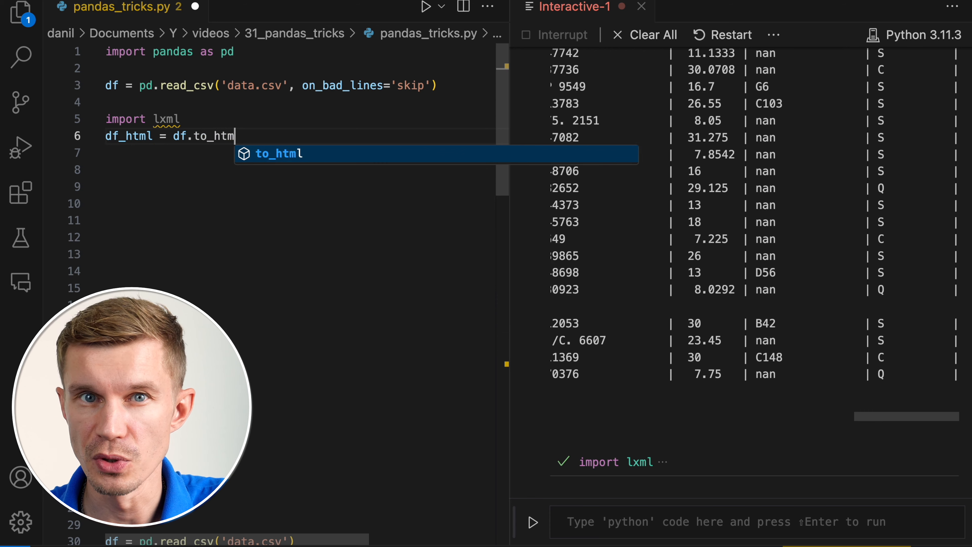
{"action": "type", "text": "with open('/Users/danil/"}
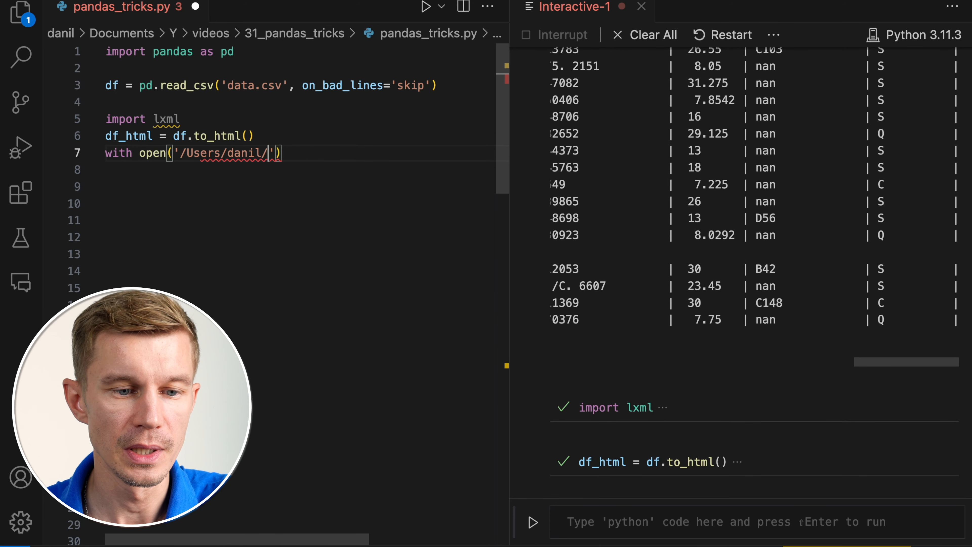
{"action": "type", "text": "Desktop/analysis."}
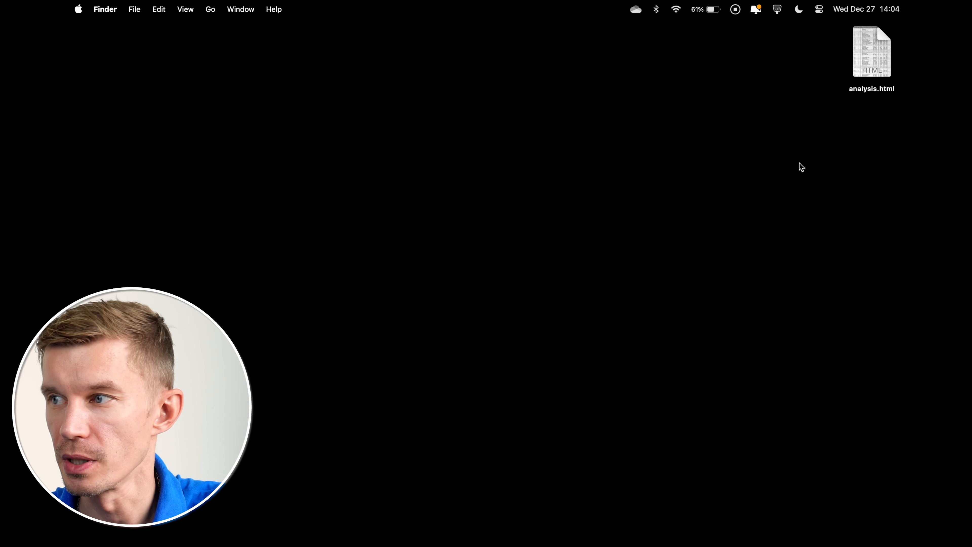
- Open analysis.html in Safari and scroll through the rendered passenger table
{"action": "double_click", "coordinate": [871, 52]}
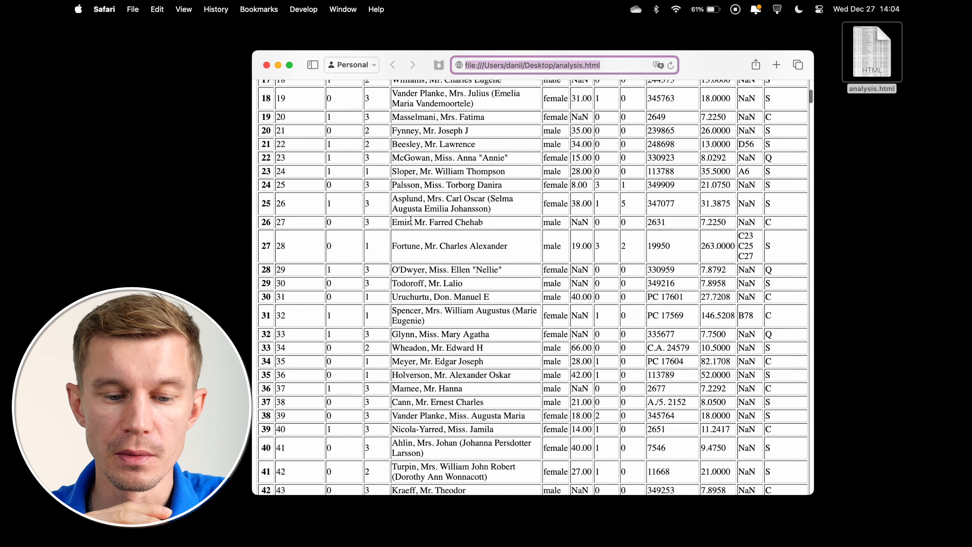
{"action": "scroll", "scroll_direction": "down", "scroll_amount": 3}
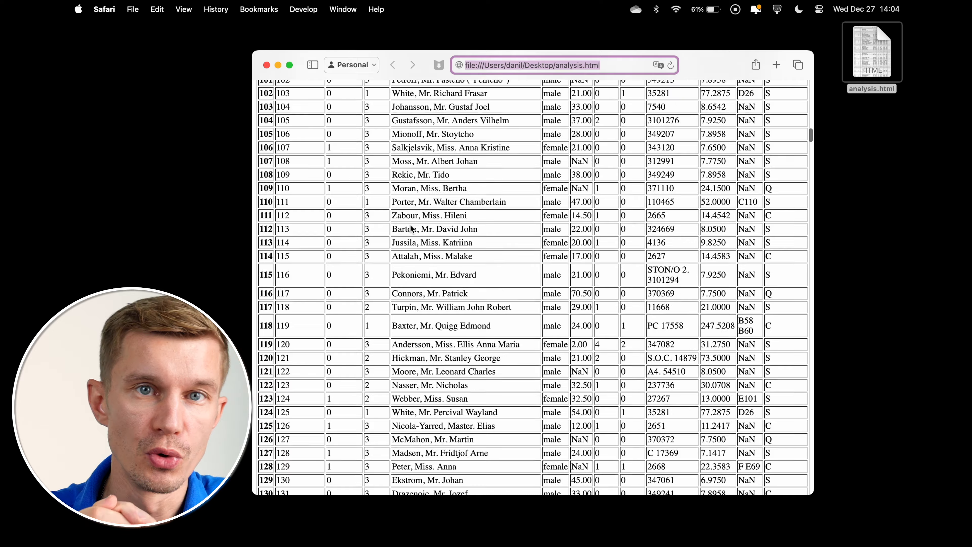